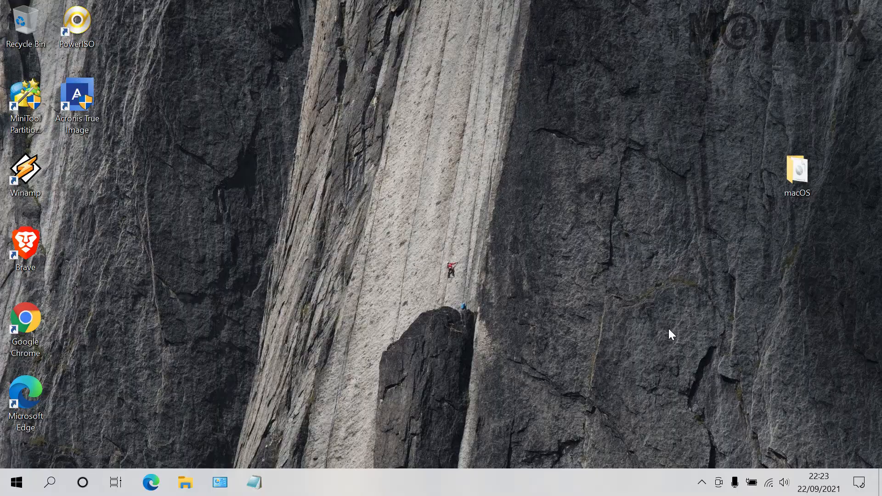
pyautogui.moveTo(150, 244)
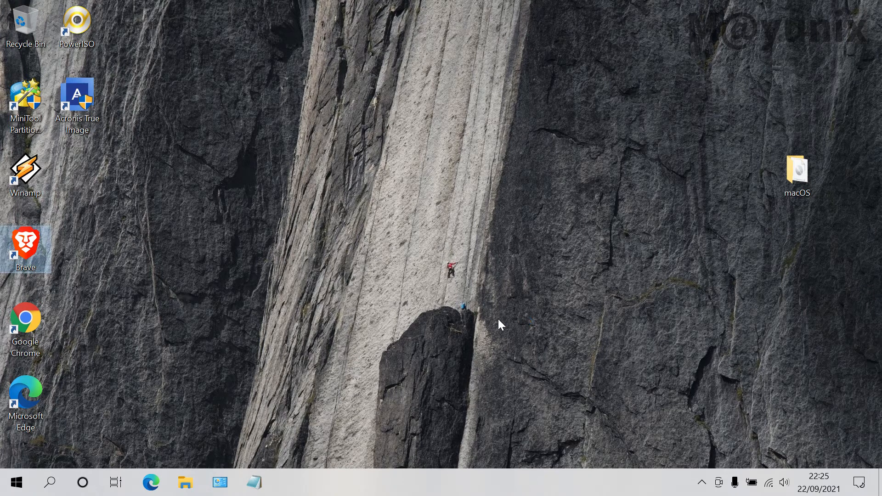
# Launch Brave, go to google.com and search for 'vmware workstation'.
pyautogui.doubleClick(26, 249)
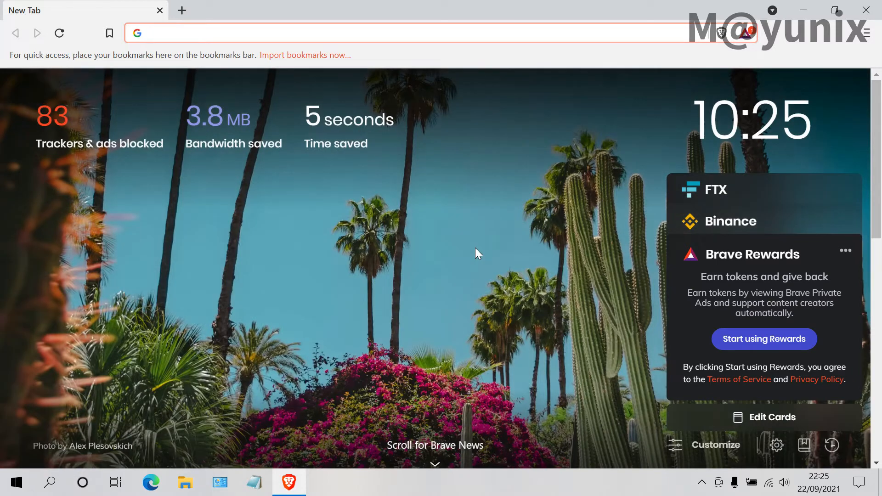
pyautogui.write('google.com')
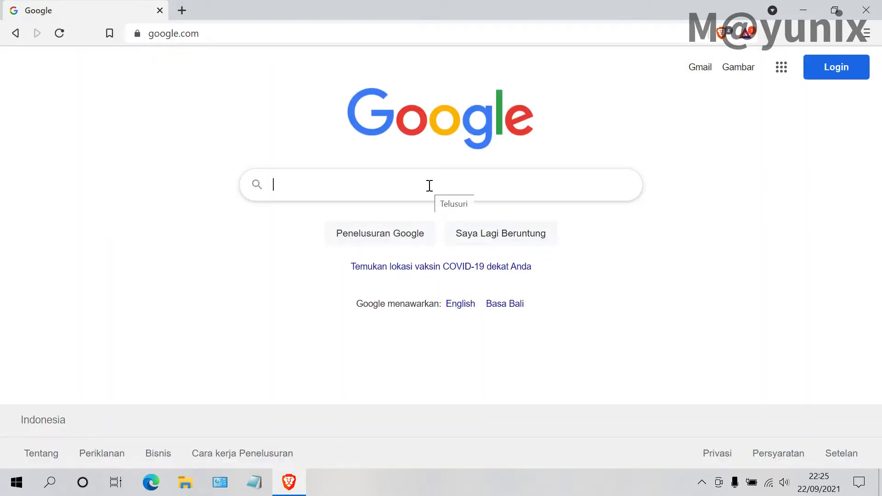
pyautogui.write('vmware wor')
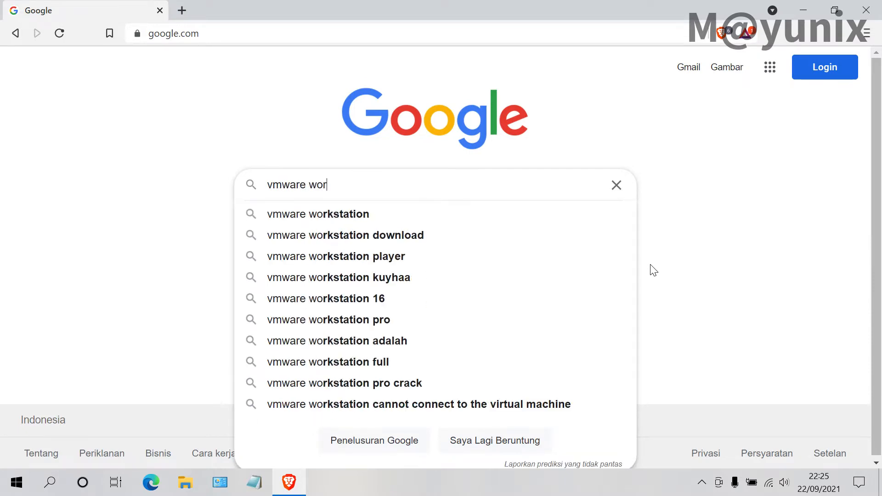
pyautogui.write('kstat')
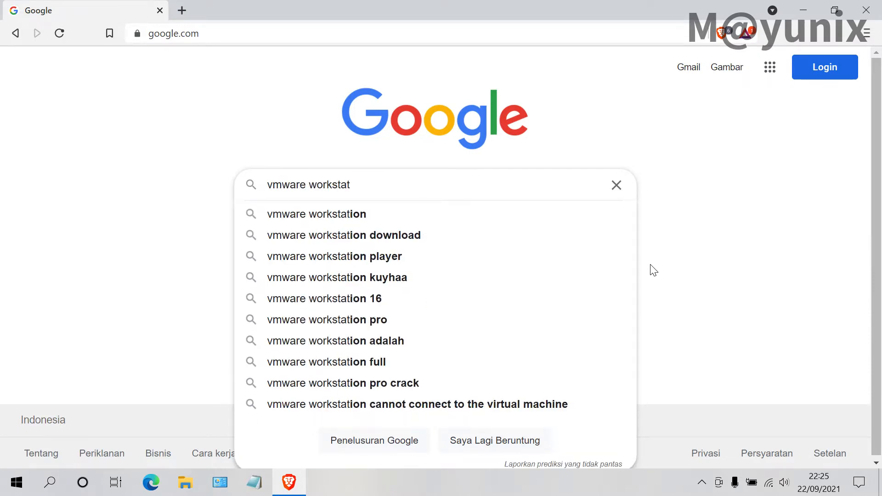
pyautogui.write('ion')
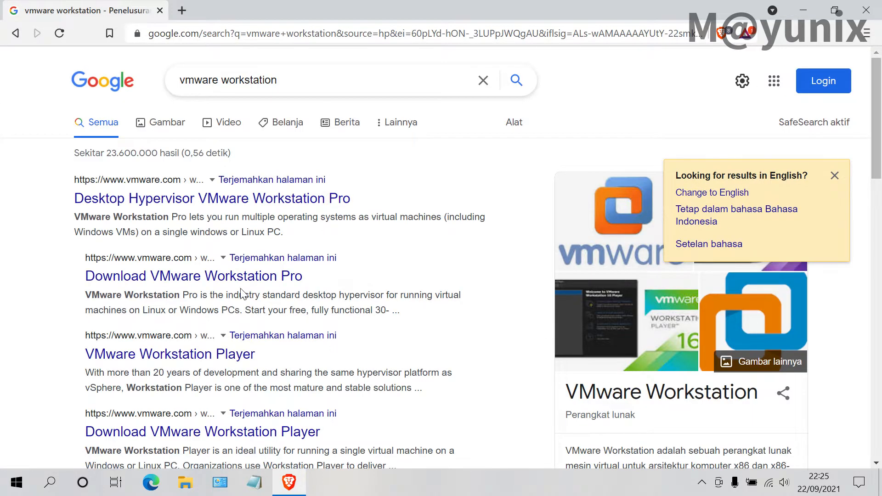
pyautogui.moveTo(194, 276)
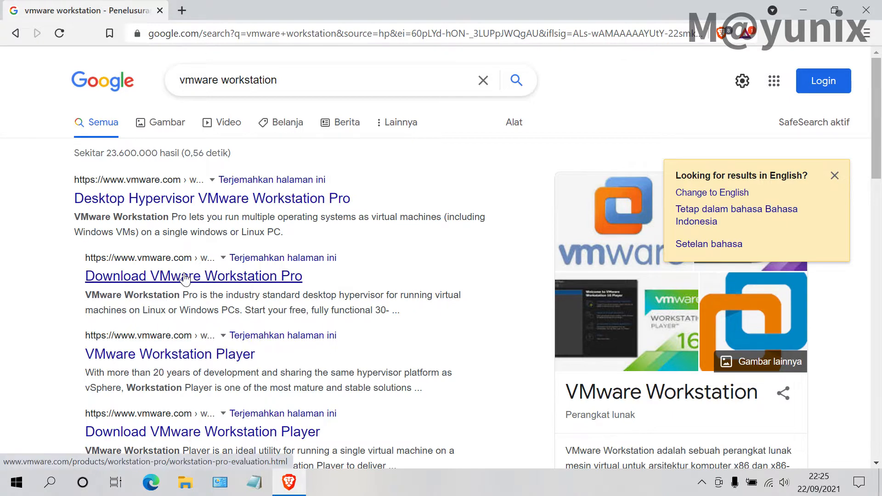
# From the 'Download VMware Workstation Pro' result, start the Workstation 16 Pro for Windows download.
pyautogui.click(194, 275)
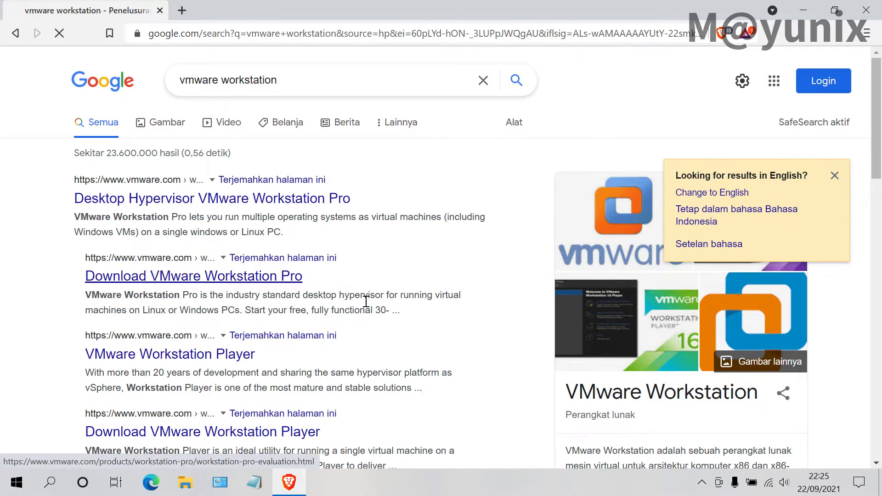
pyautogui.click(194, 276)
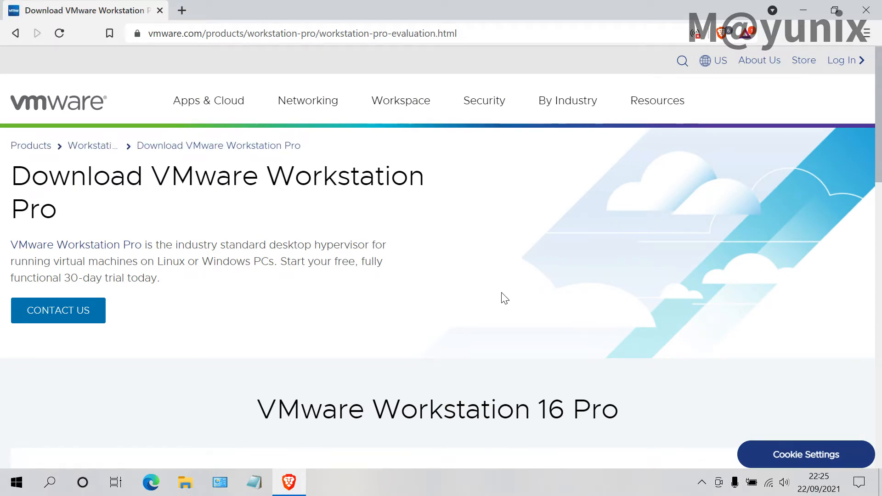
pyautogui.scroll(-3)
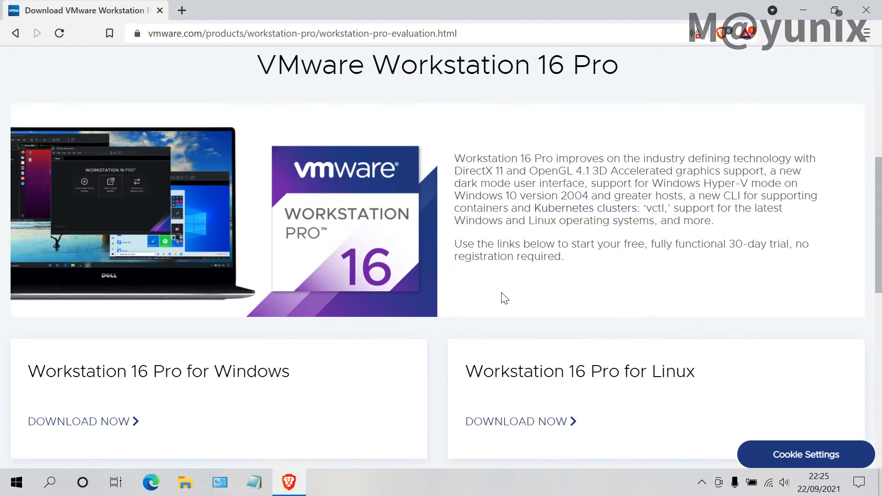
pyautogui.scroll(-3)
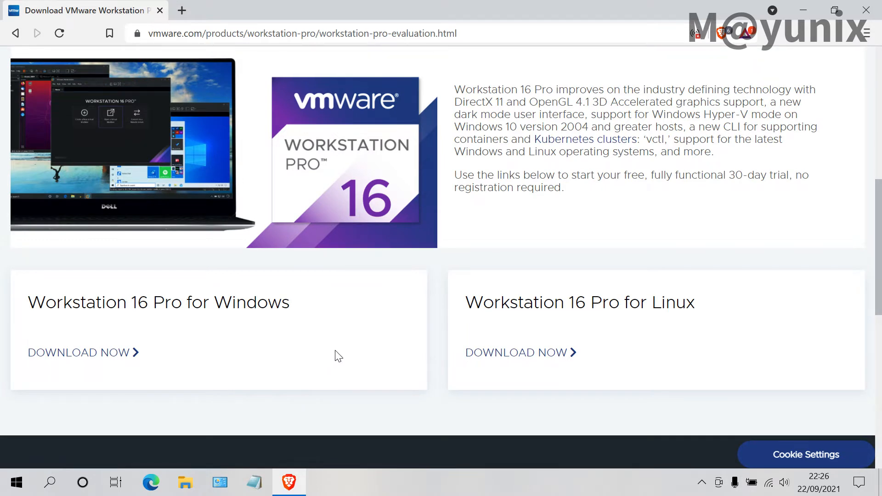
pyautogui.moveTo(99, 353)
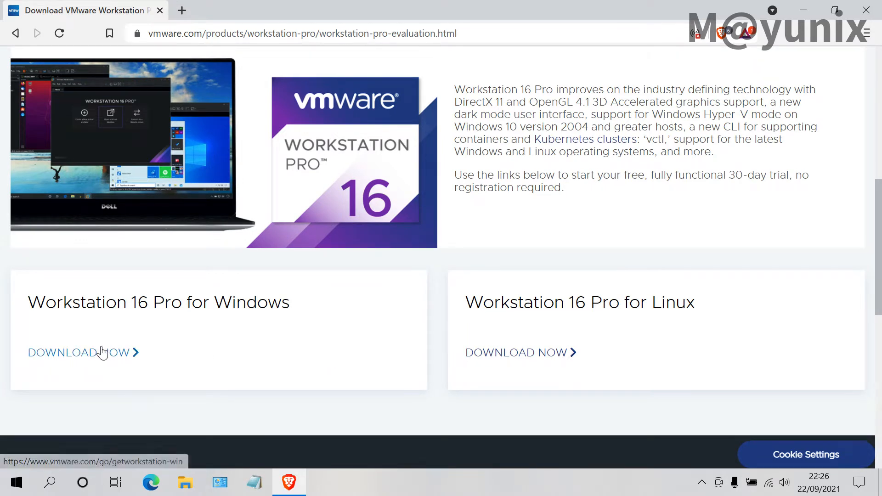
pyautogui.click(78, 353)
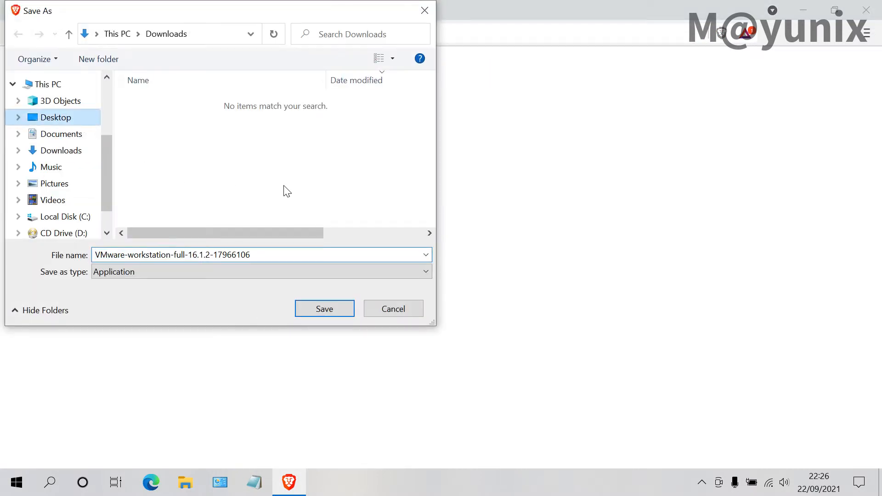
# Save the VMware Workstation 16.1.2 installer to the Desktop.
pyautogui.click(55, 117)
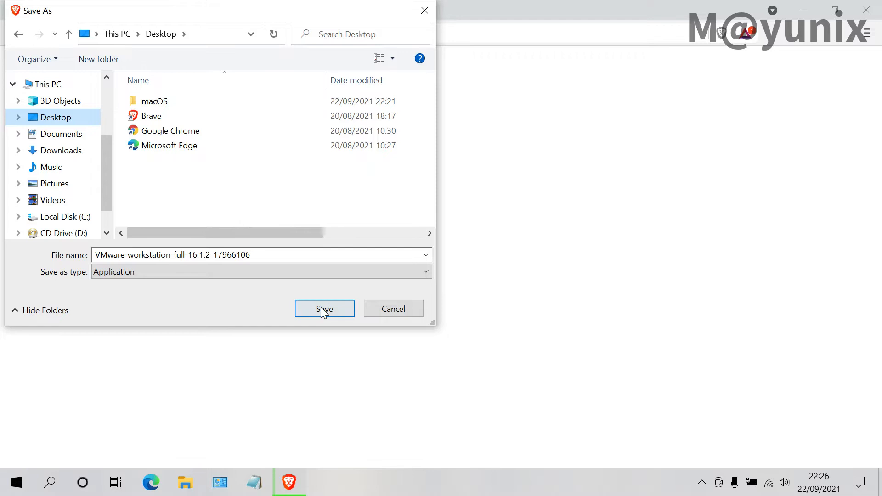
pyautogui.click(324, 309)
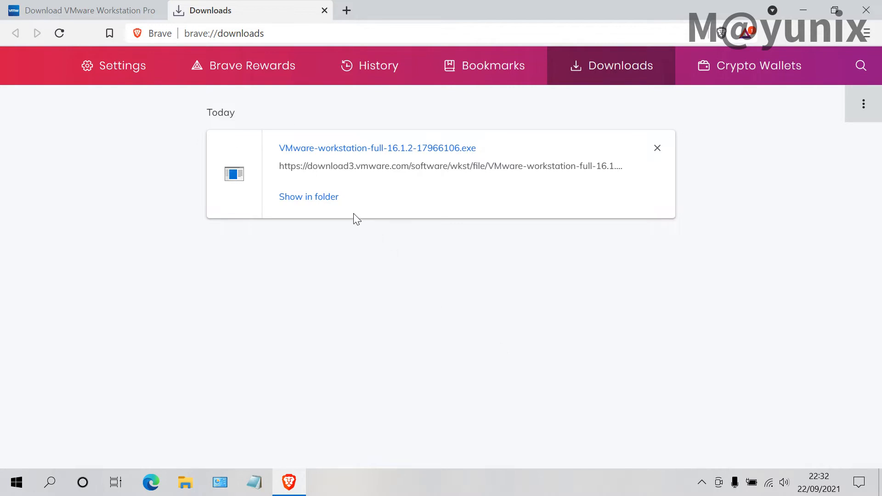
# Show the downloaded VMware-workstation-full installer in its folder and run it.
pyautogui.click(309, 197)
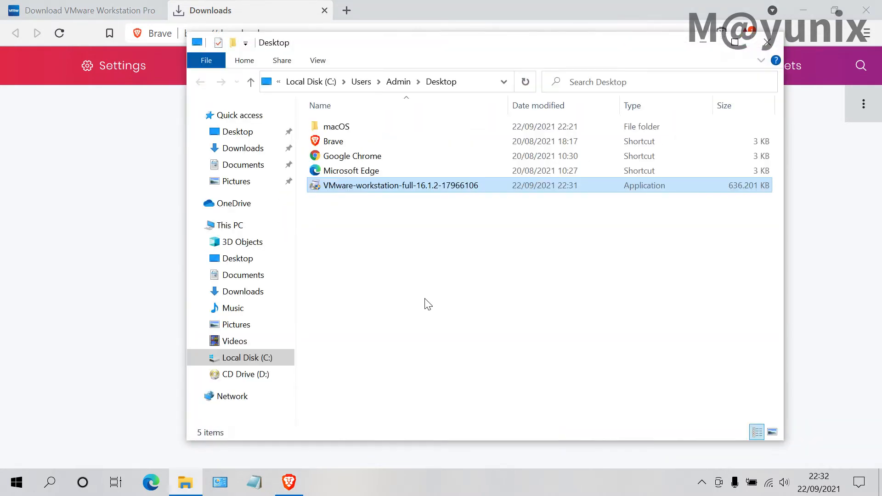
pyautogui.click(400, 185)
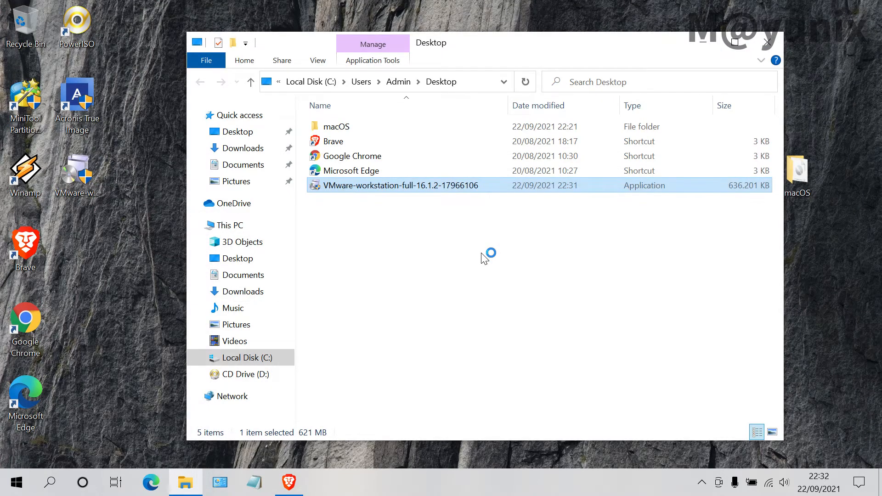
pyautogui.doubleClick(400, 185)
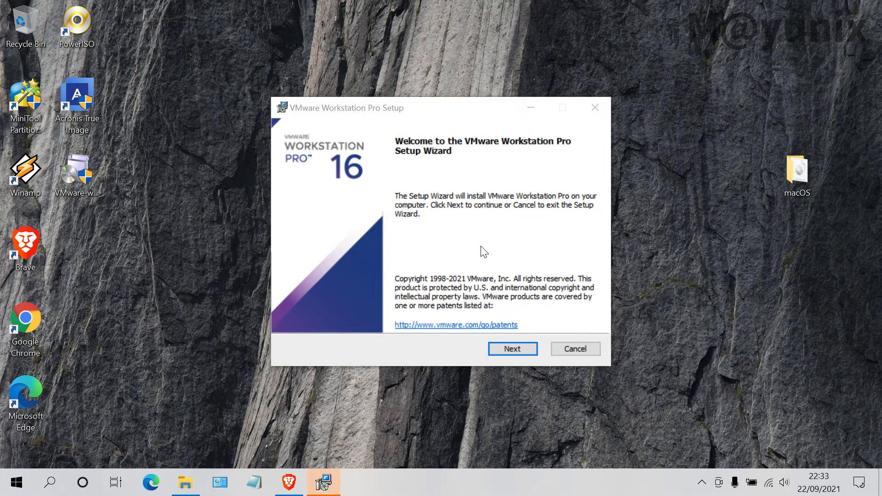
pyautogui.moveTo(513, 349)
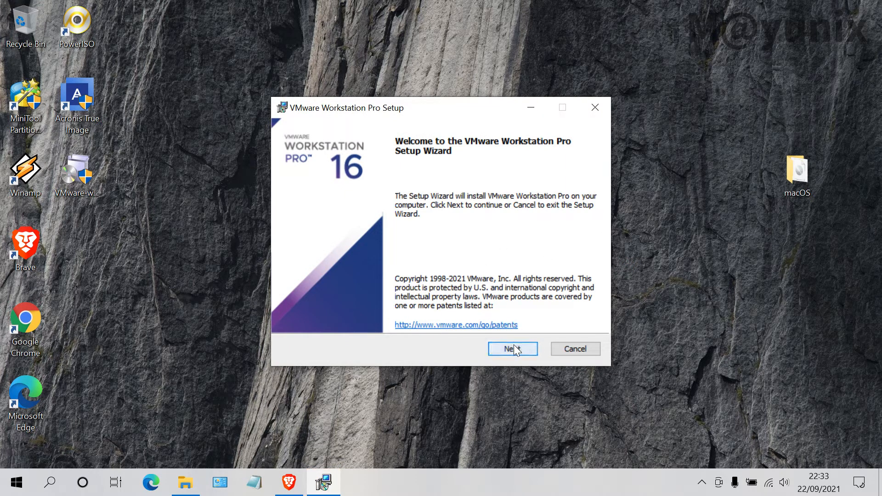
# Pass the welcome page, accept the license agreement terms and continue to Custom Setup.
pyautogui.click(512, 349)
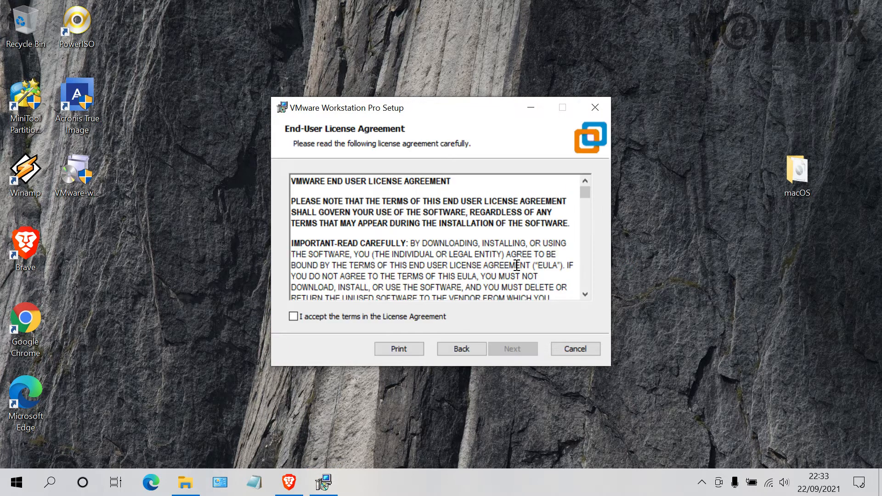
pyautogui.moveTo(481, 323)
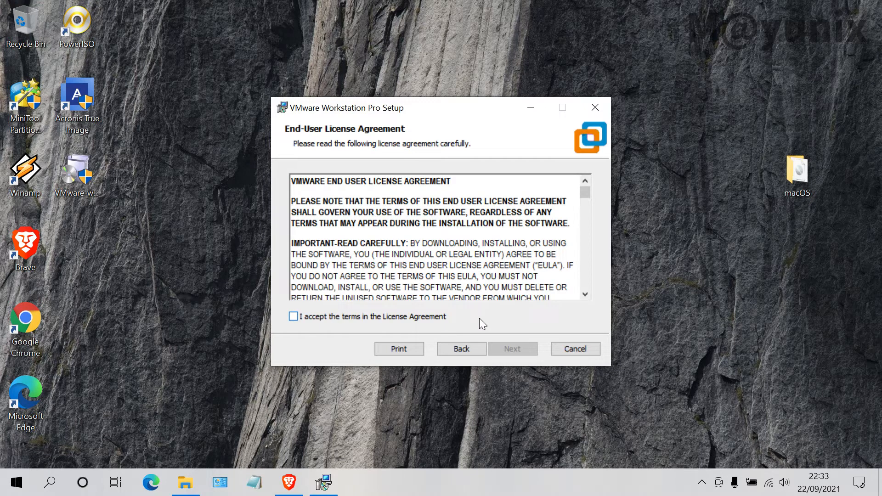
pyautogui.click(293, 316)
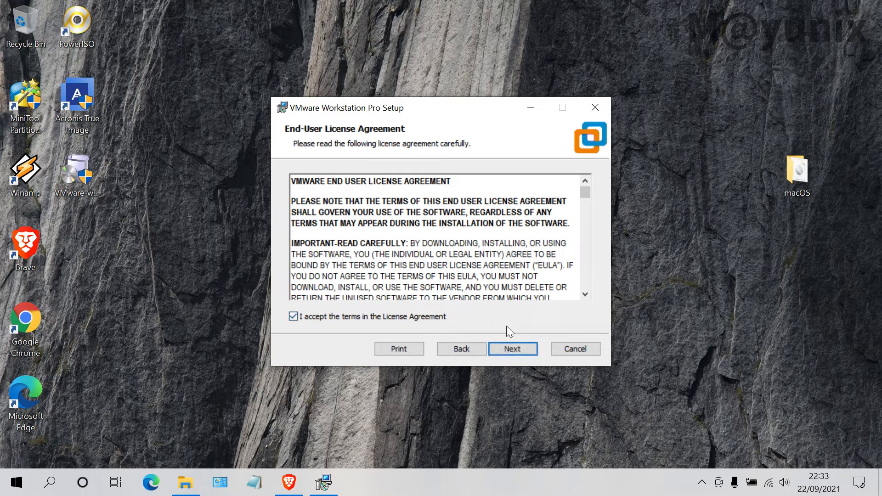
pyautogui.moveTo(512, 349)
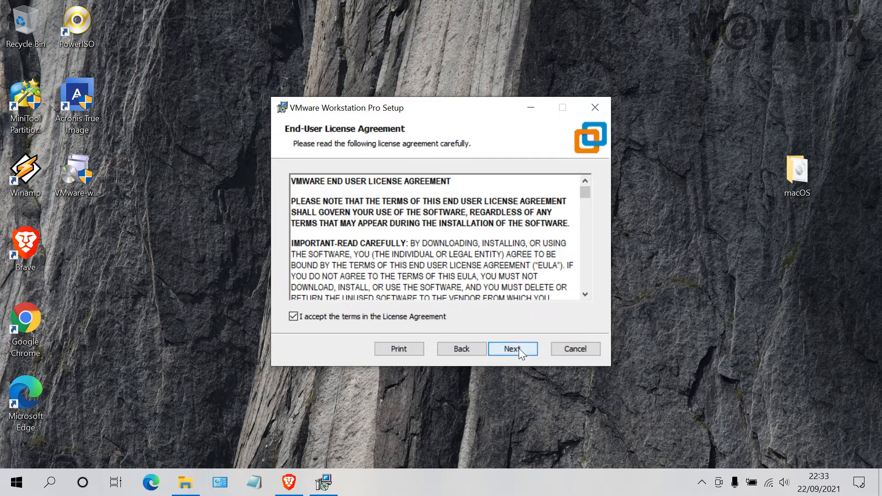
pyautogui.click(512, 349)
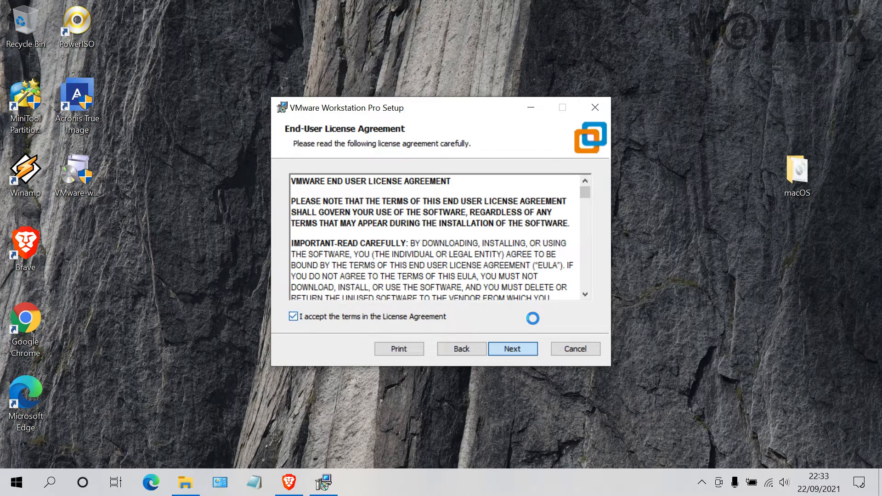
pyautogui.click(512, 349)
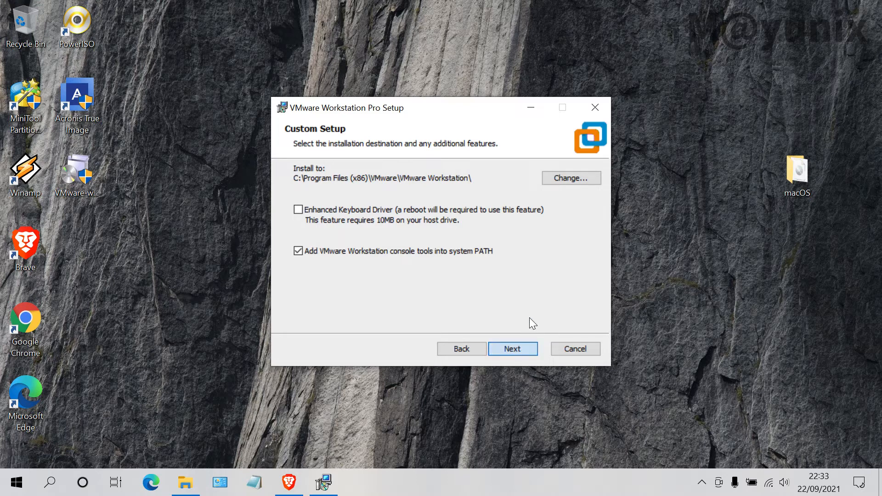
# Keep default install location, untick update checks on startup and CEIP, and continue.
pyautogui.click(512, 350)
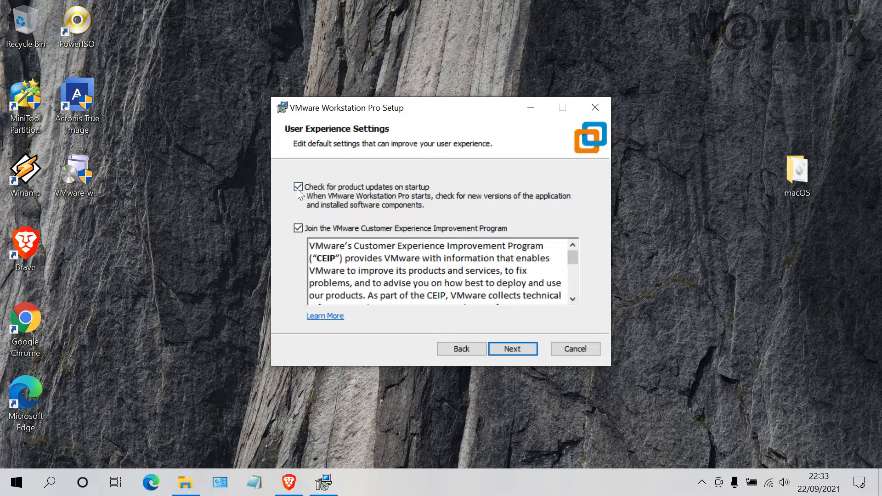
pyautogui.moveTo(317, 193)
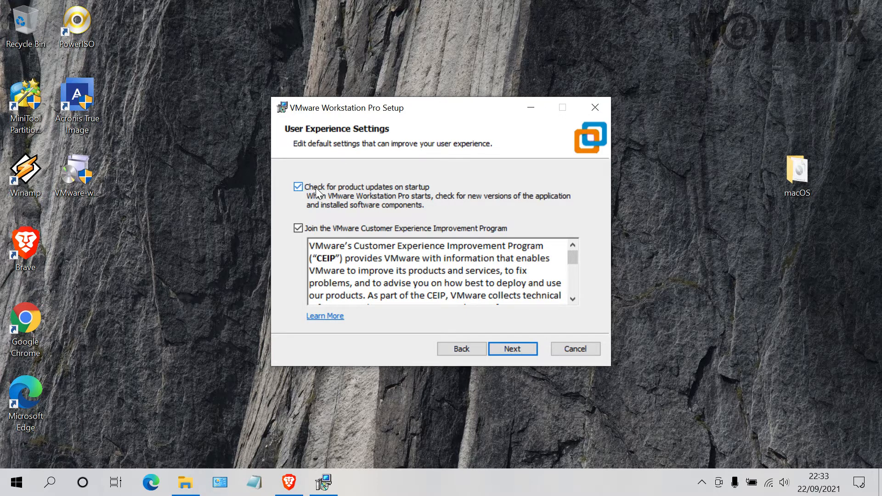
pyautogui.click(298, 187)
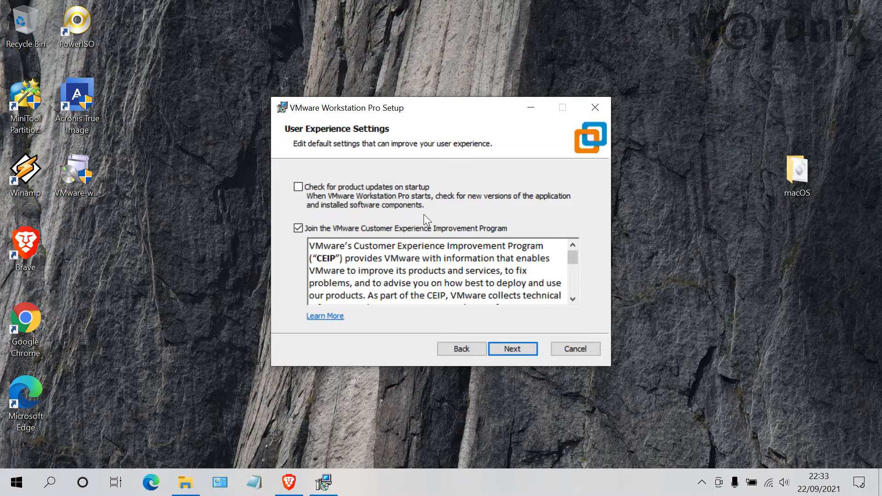
pyautogui.click(297, 228)
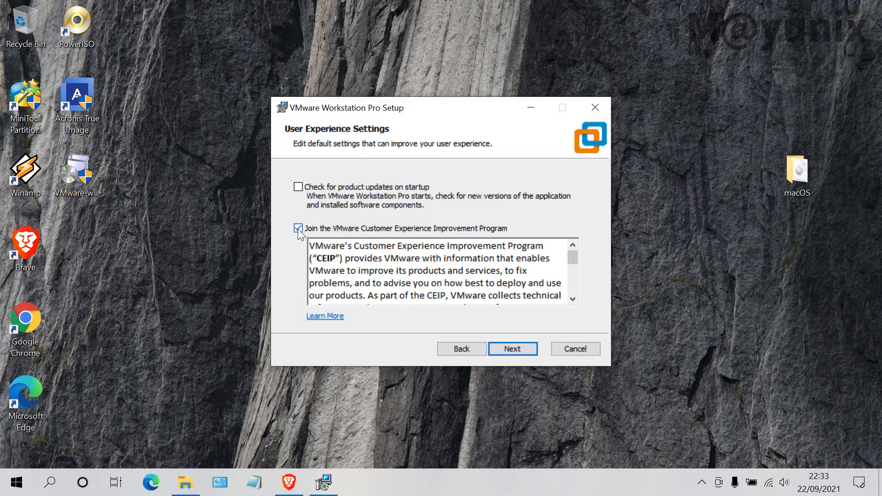
pyautogui.click(298, 229)
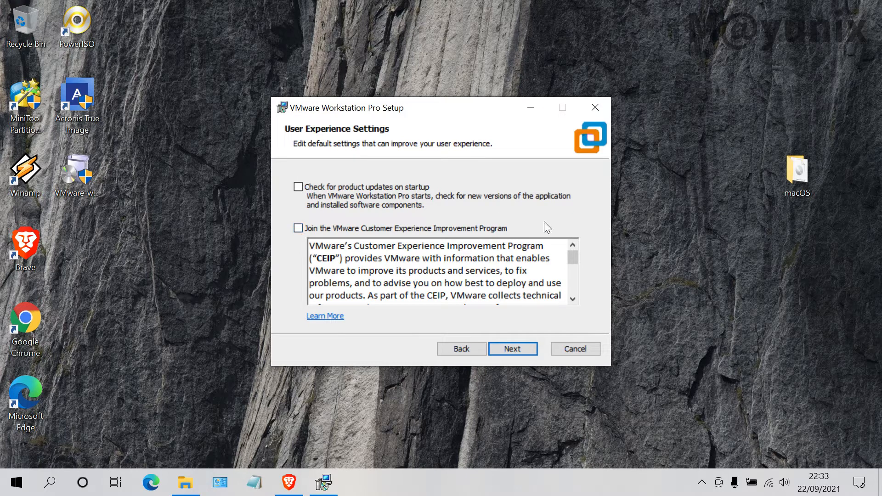
pyautogui.moveTo(513, 349)
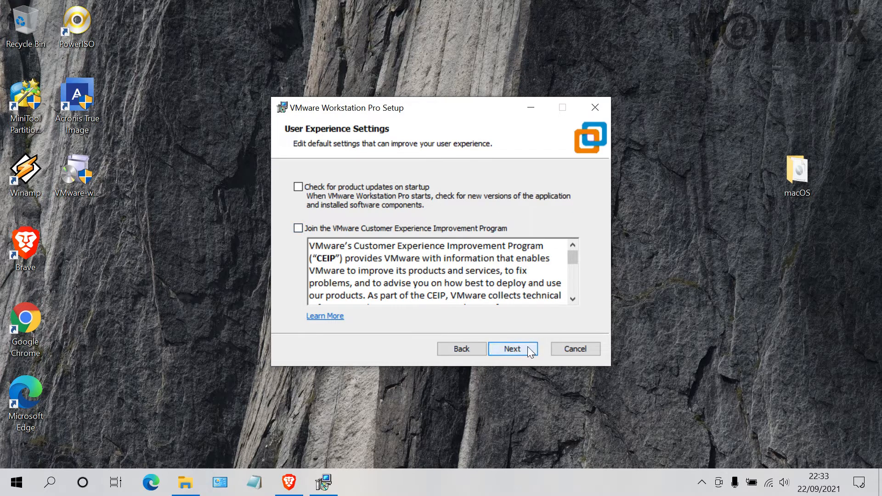
pyautogui.click(512, 349)
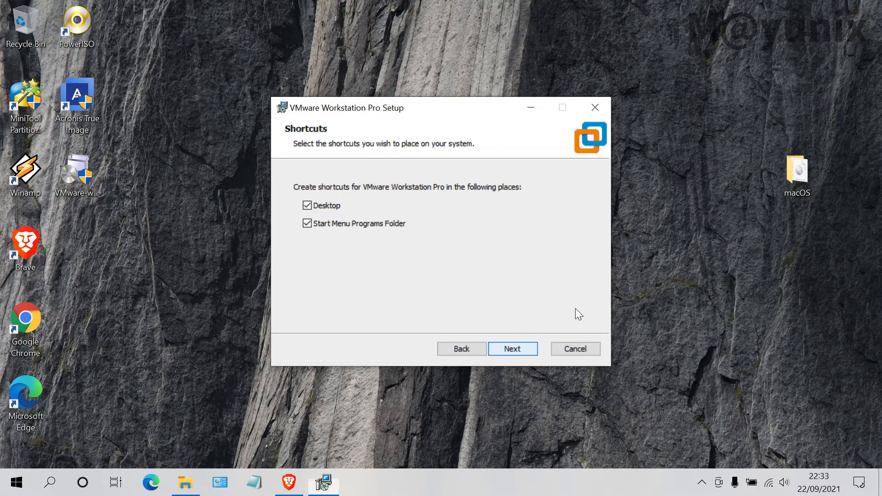
pyautogui.moveTo(593, 305)
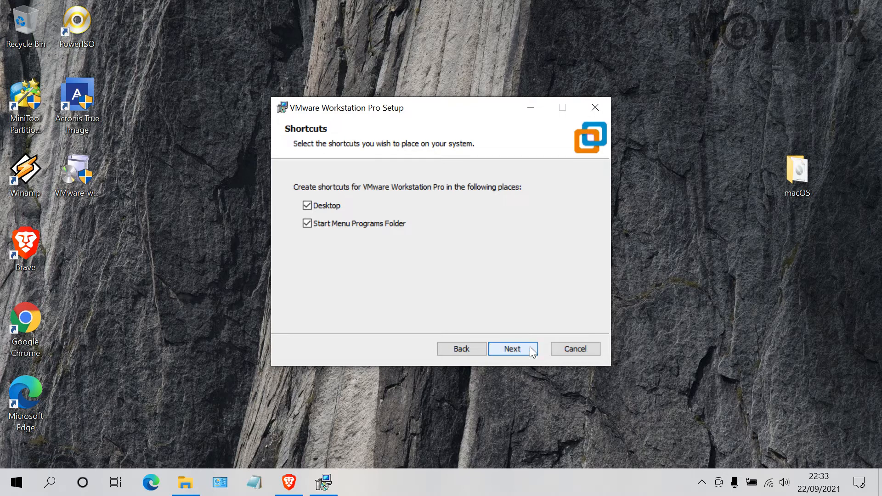
# Keep the Desktop and Start Menu shortcuts and start the installation.
pyautogui.click(512, 349)
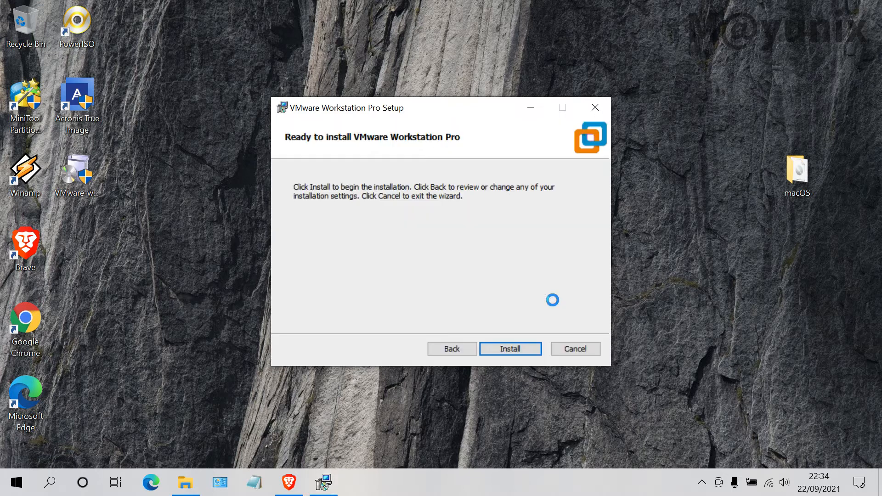
pyautogui.click(510, 349)
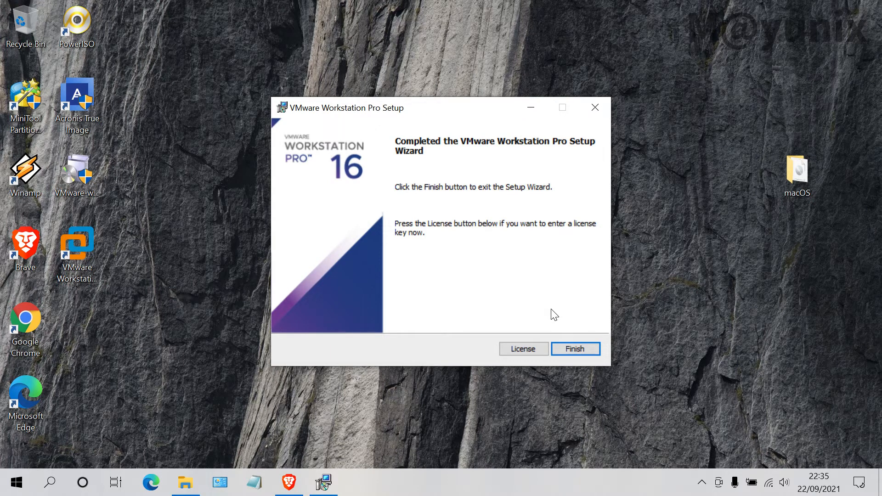
pyautogui.moveTo(575, 350)
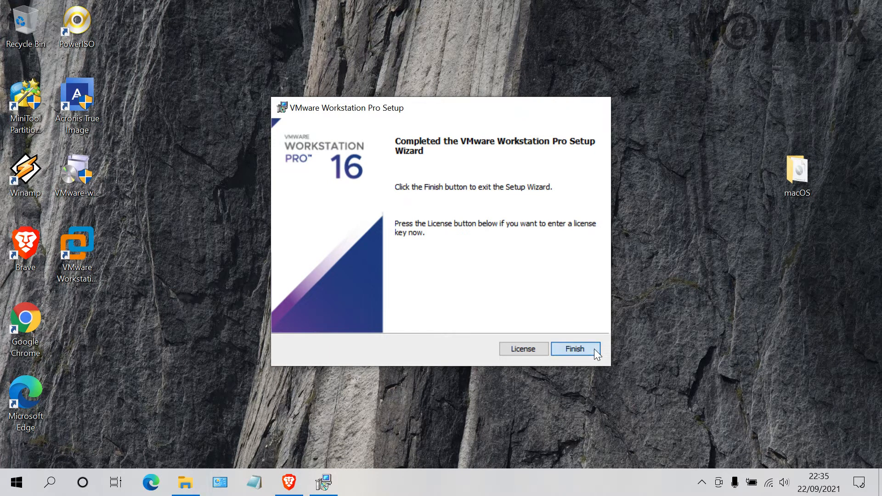
# Finish the completed VMware Workstation Pro setup wizard.
pyautogui.click(575, 349)
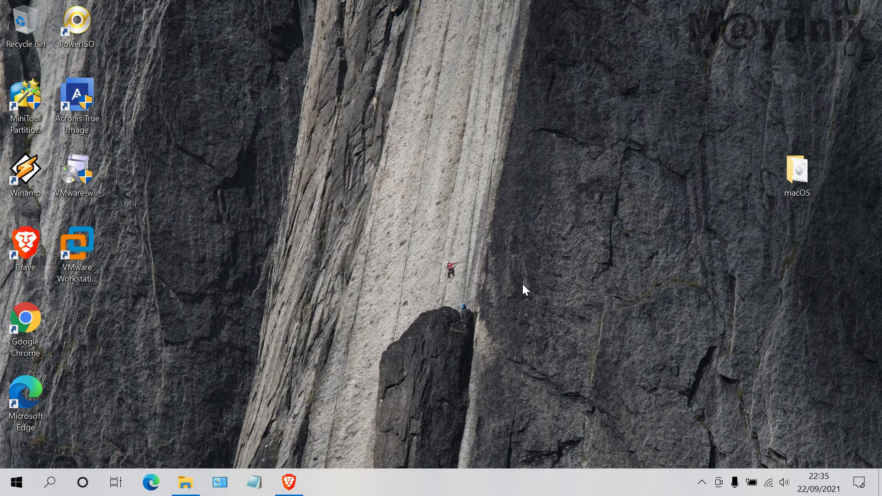
pyautogui.moveTo(288, 483)
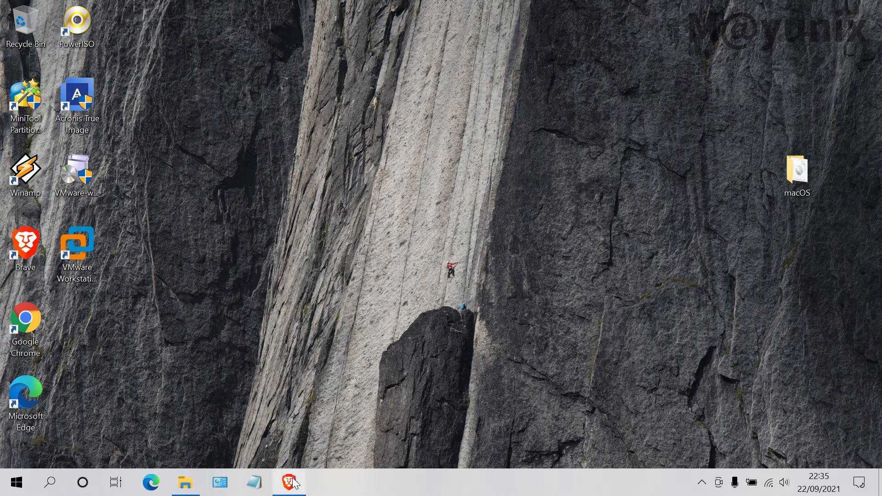
# In a new Brave tab on google.com, search for 'vmware unlocker'.
pyautogui.click(288, 483)
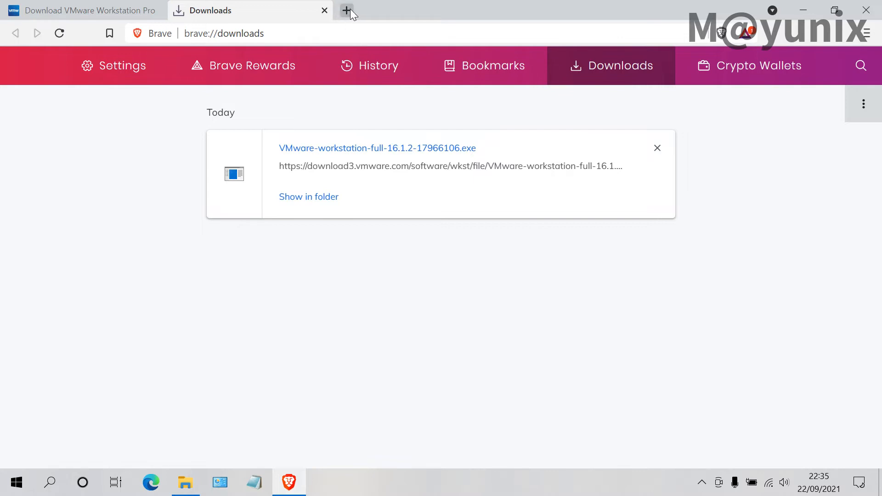
pyautogui.click(348, 10)
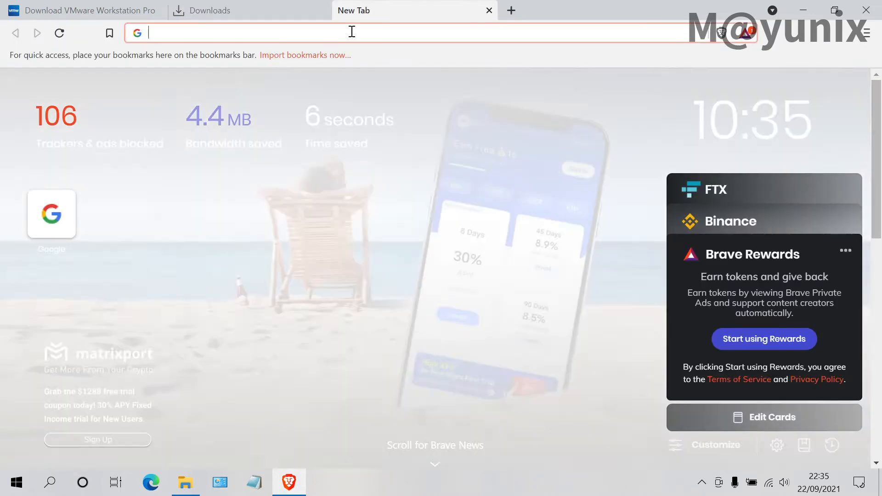
pyautogui.write('google.com')
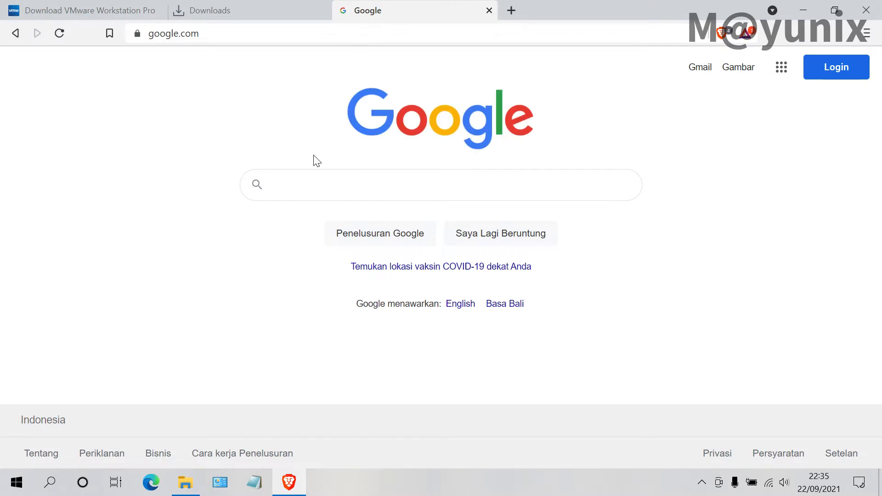
pyautogui.moveTo(686, 282)
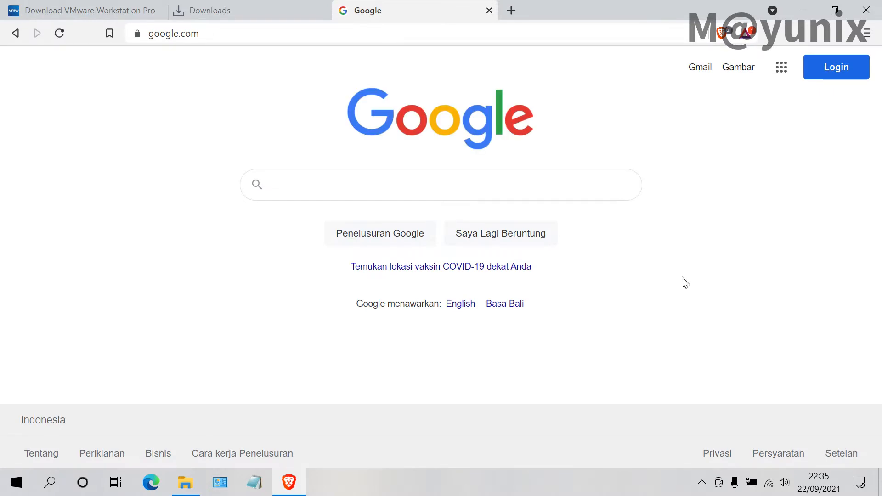
pyautogui.write('vmware')
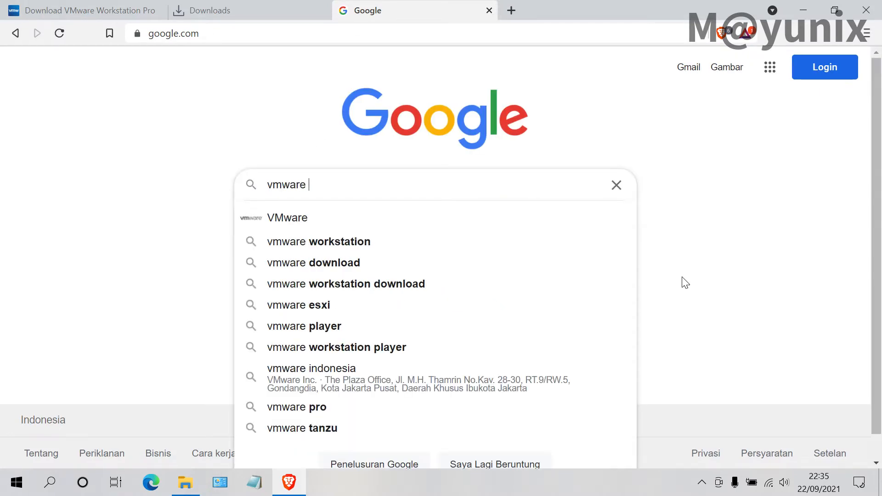
pyautogui.write('unloc')
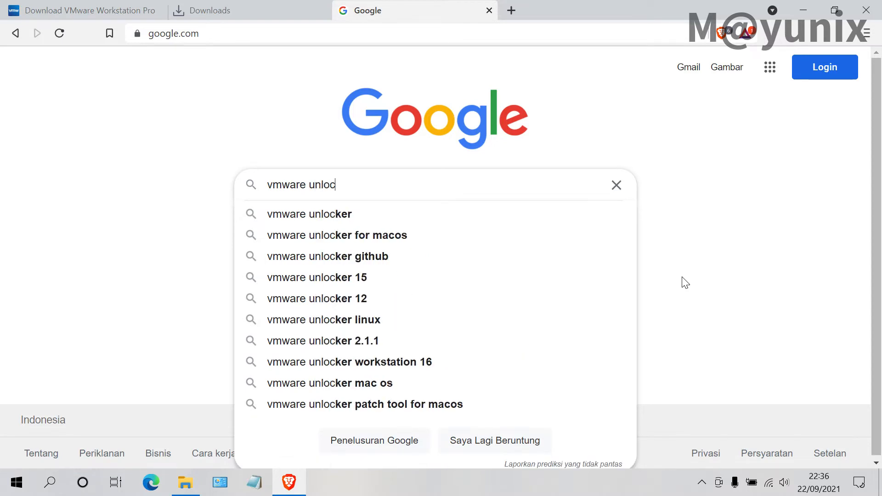
pyautogui.write('ker')
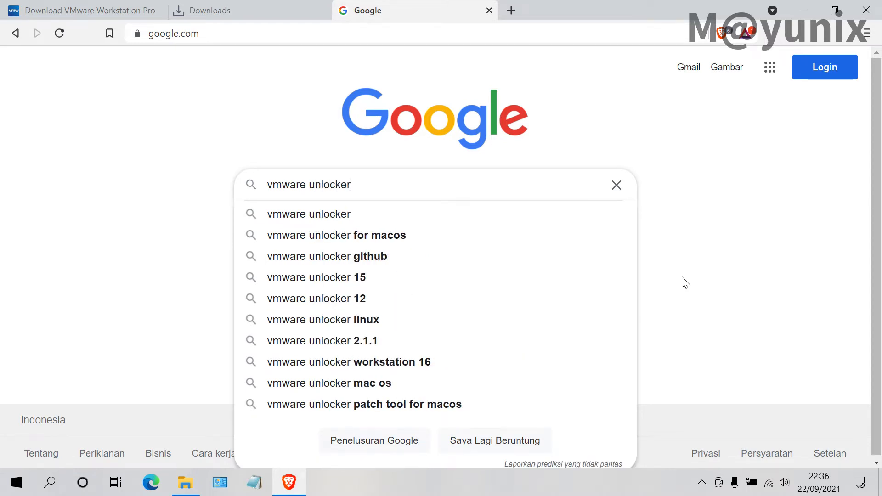
pyautogui.press('Return')
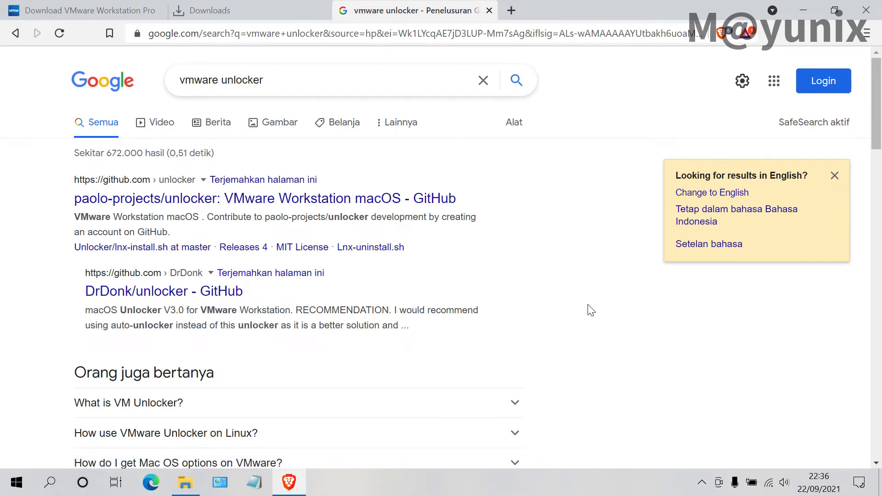
pyautogui.moveTo(361, 199)
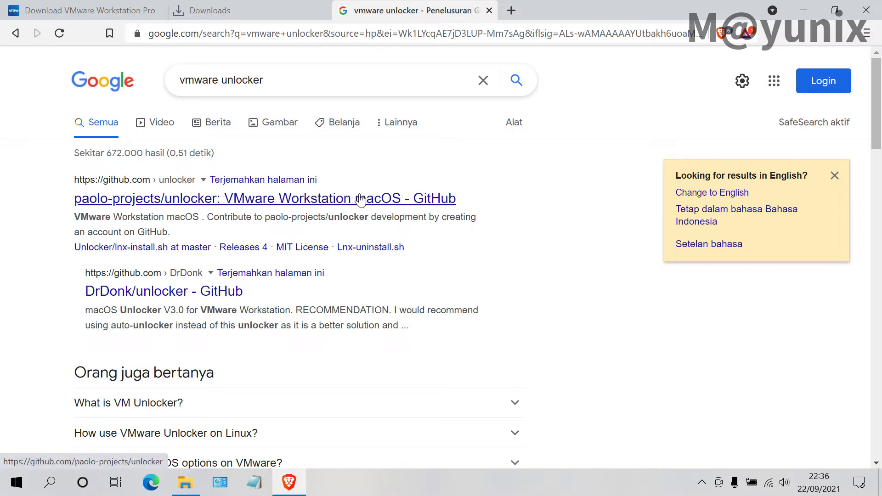
# From the paolo-projects/unlocker GitHub page, download the repository as a ZIP via Code > Download ZIP.
pyautogui.click(265, 199)
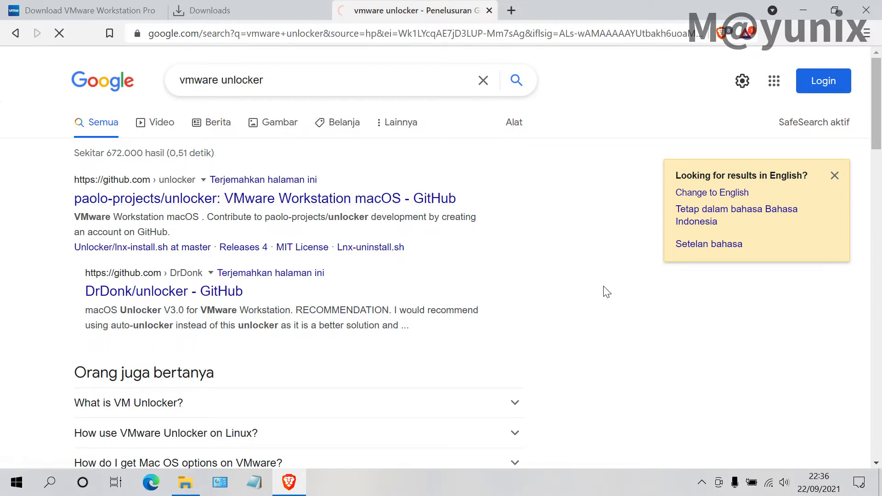
pyautogui.click(263, 199)
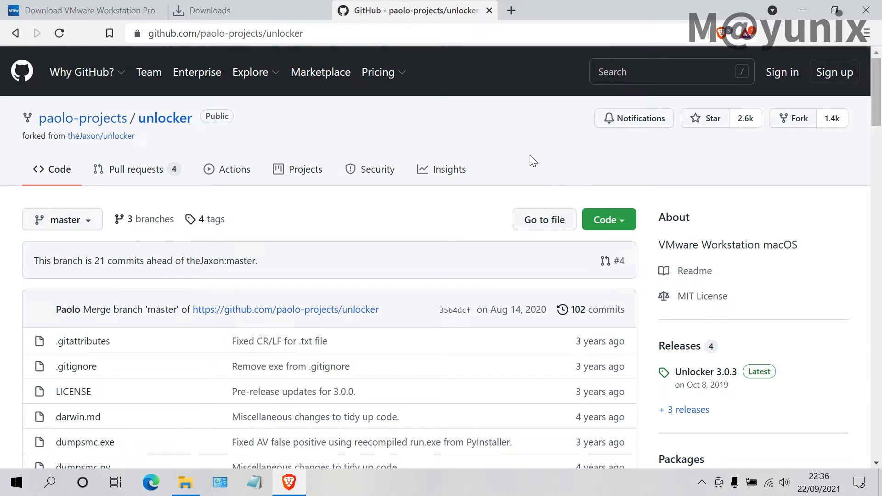
pyautogui.moveTo(608, 220)
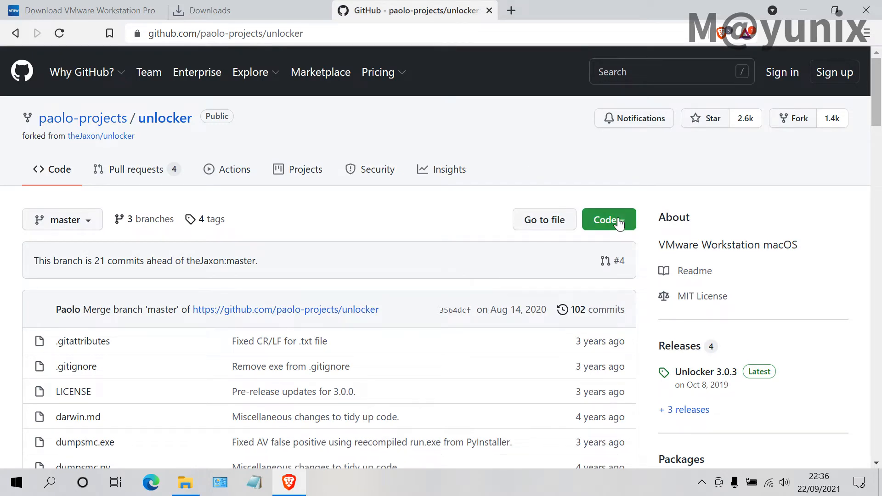
pyautogui.click(609, 220)
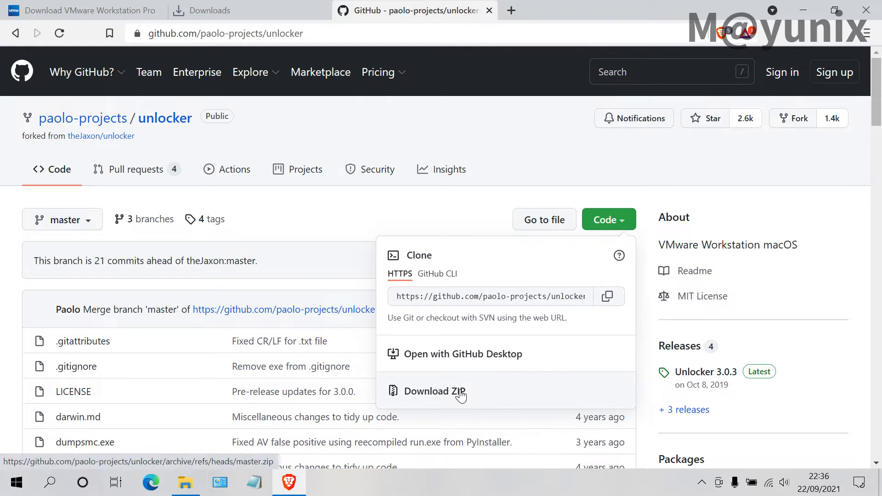
pyautogui.click(435, 392)
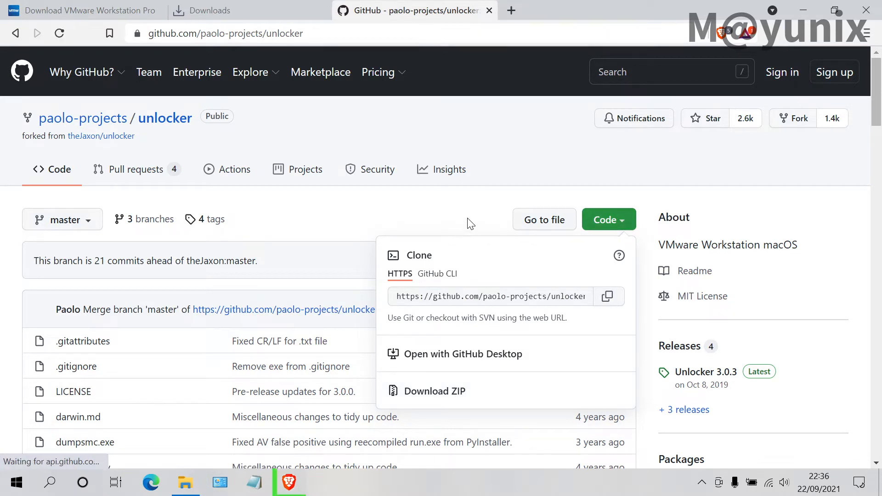
pyautogui.click(435, 392)
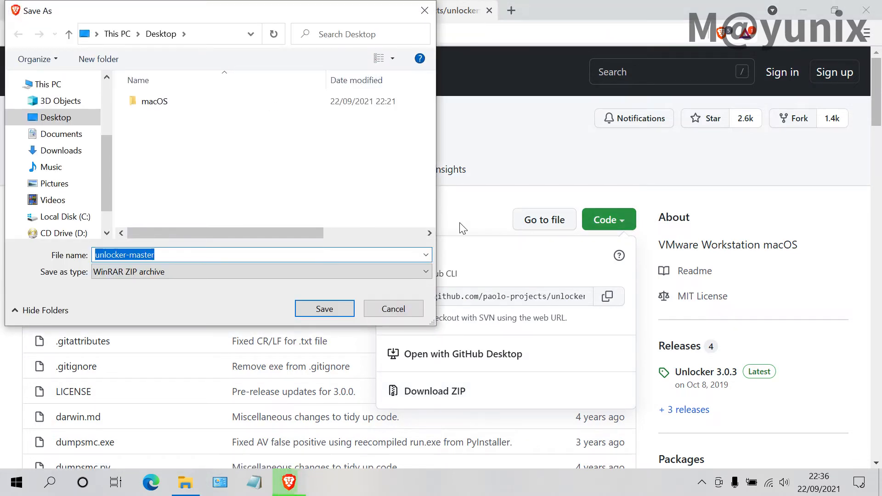
# Save unlocker-master.zip to the Desktop and reveal it in its folder.
pyautogui.click(54, 117)
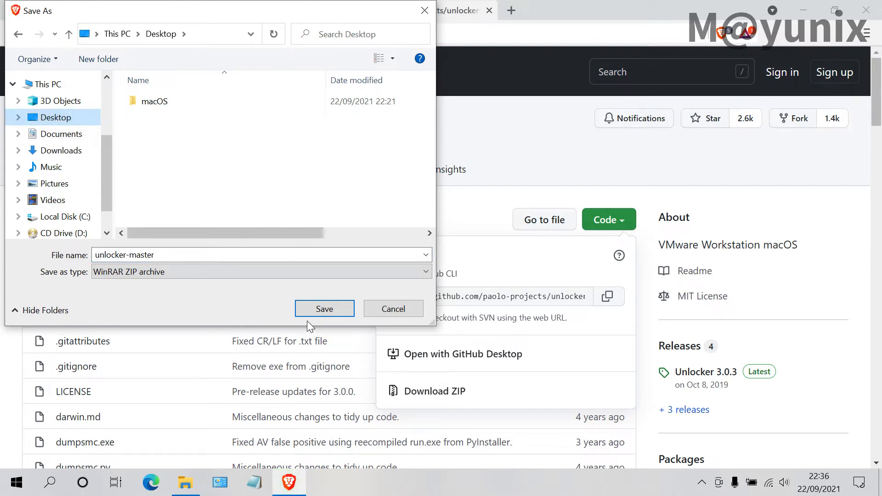
pyautogui.click(324, 309)
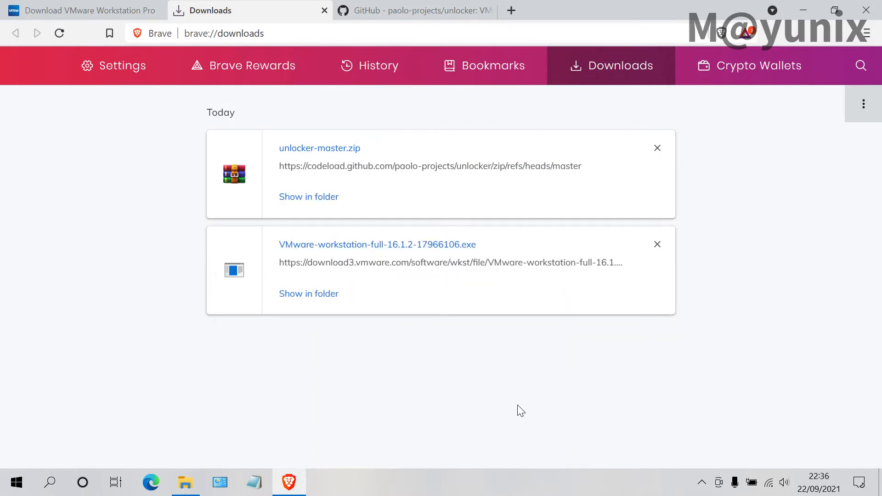
pyautogui.moveTo(308, 197)
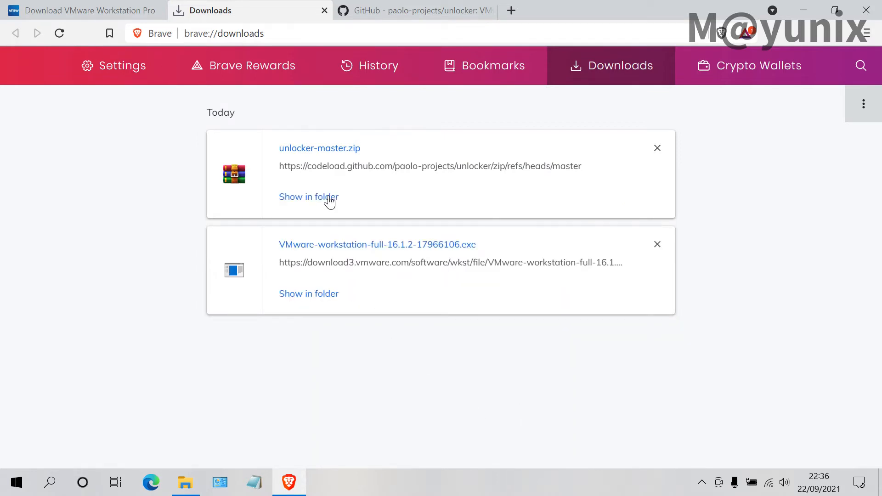
pyautogui.click(309, 197)
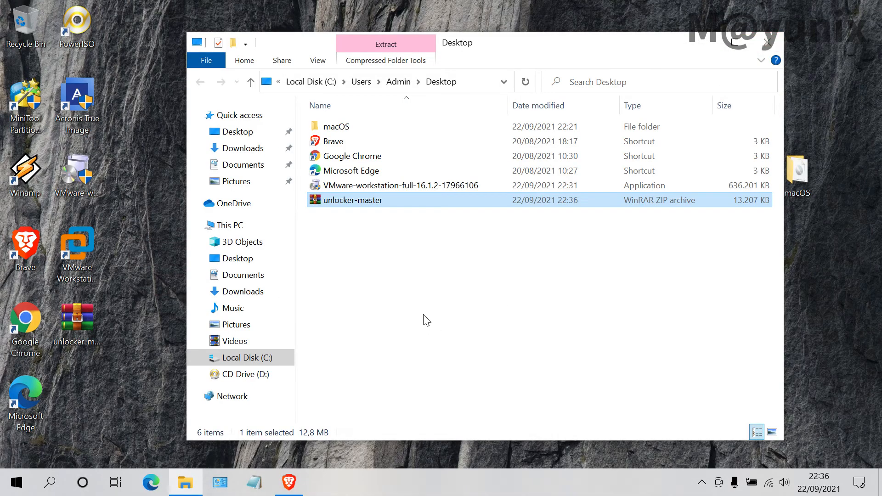
pyautogui.moveTo(367, 283)
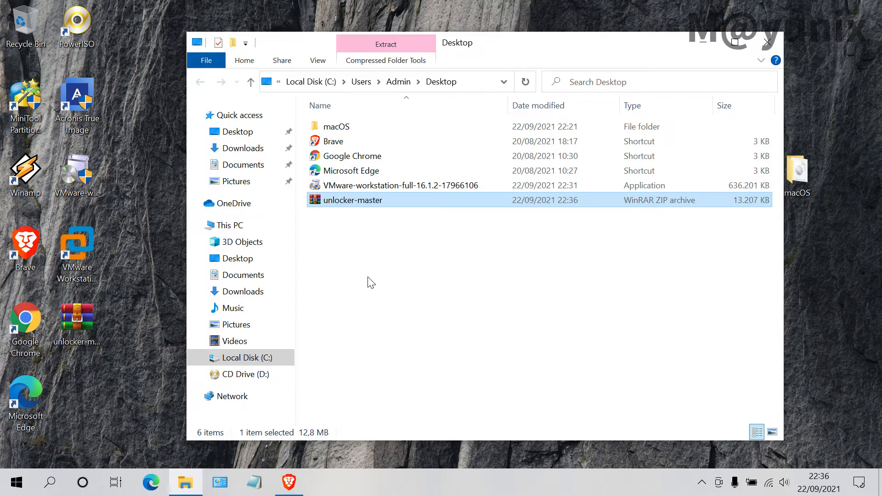
pyautogui.moveTo(361, 204)
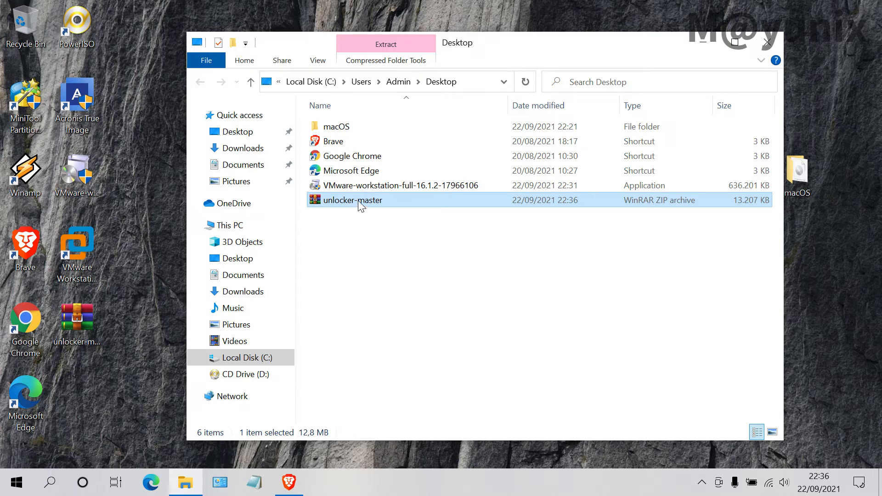
# Extract unlocker-master.zip in place, producing an unlocker-master folder on the Desktop.
pyautogui.rightClick(353, 200)
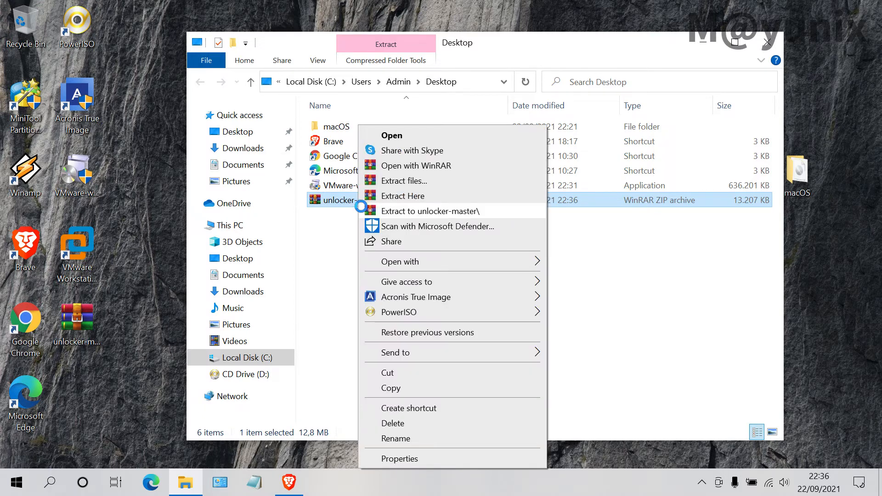
pyautogui.moveTo(415, 201)
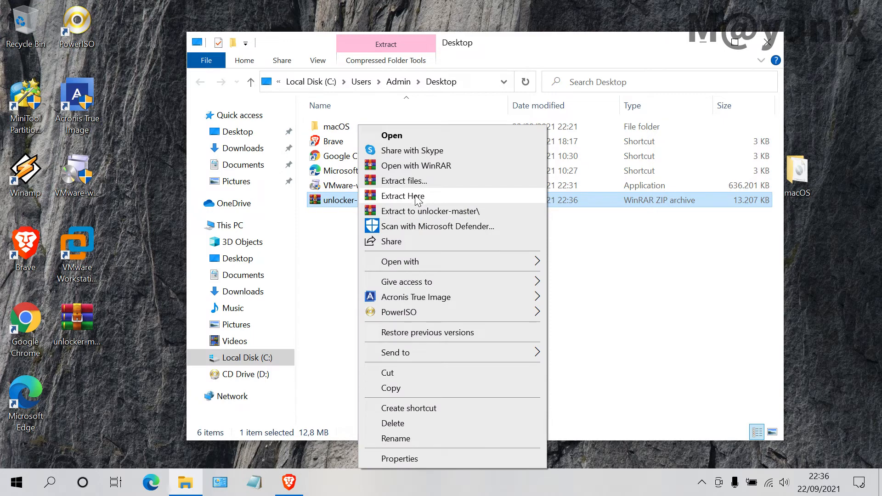
pyautogui.click(402, 196)
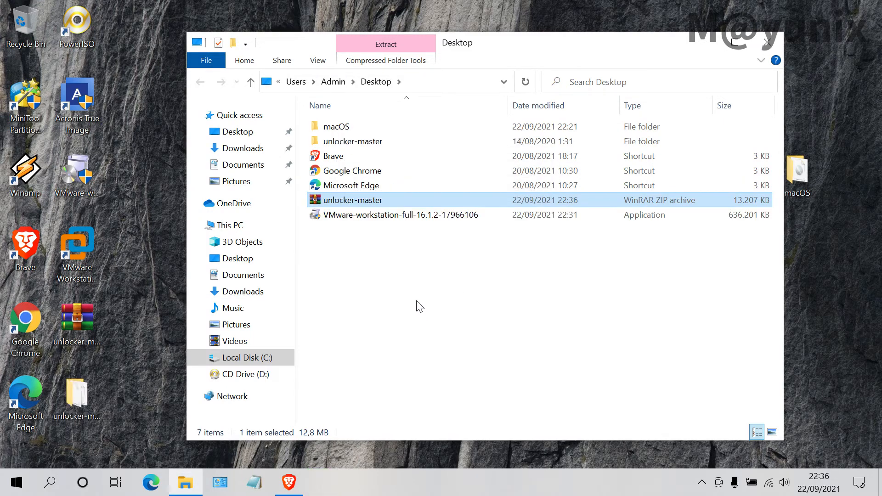
pyautogui.click(392, 289)
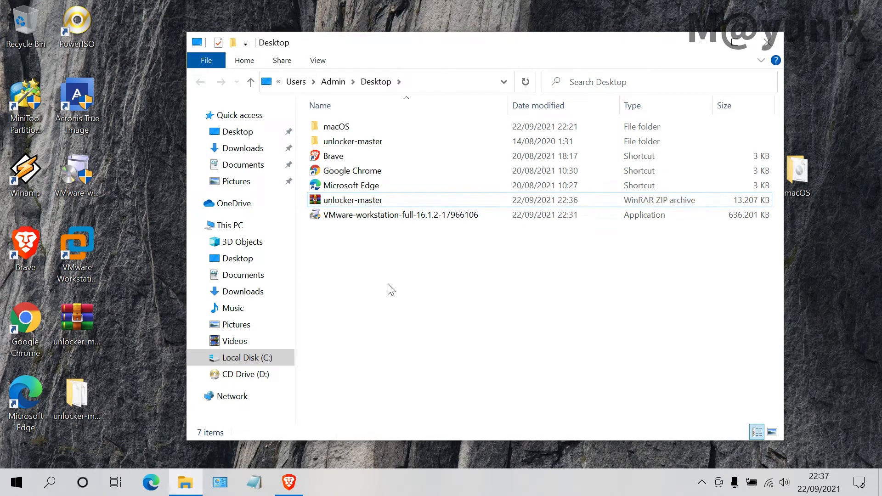
# Enter the unlocker-master folder and launch win-install with administrator rights.
pyautogui.click(353, 141)
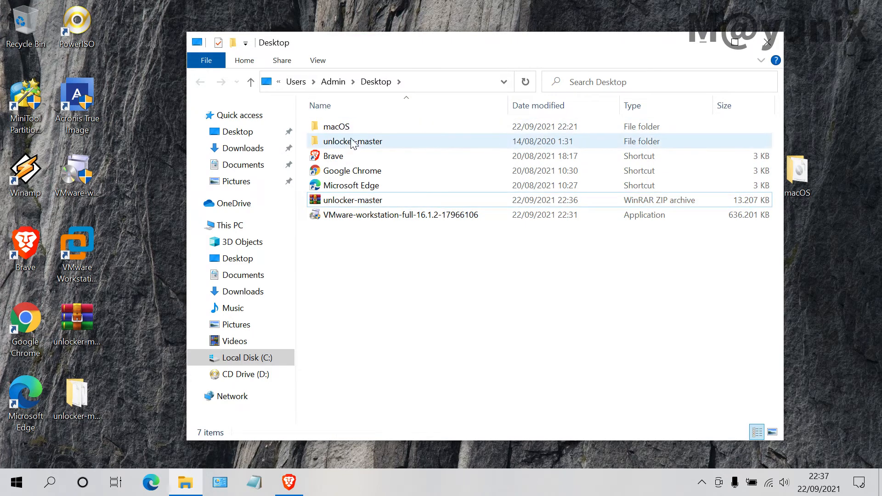
pyautogui.doubleClick(353, 142)
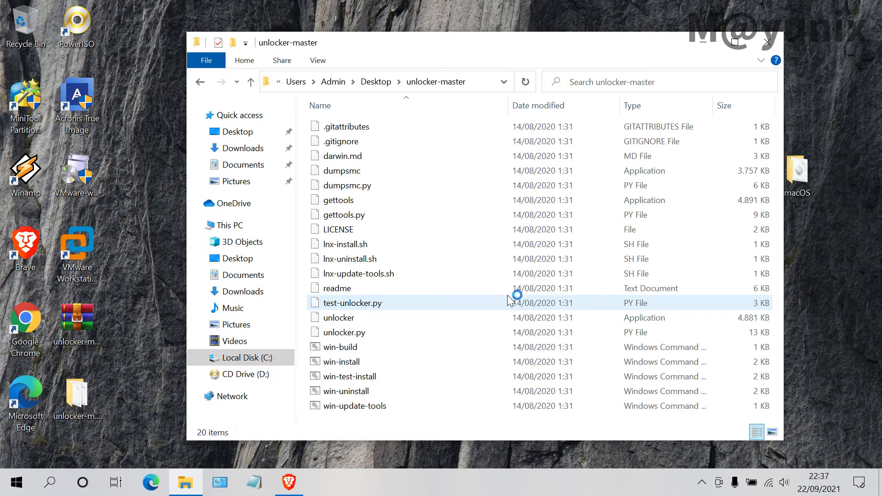
pyautogui.moveTo(520, 316)
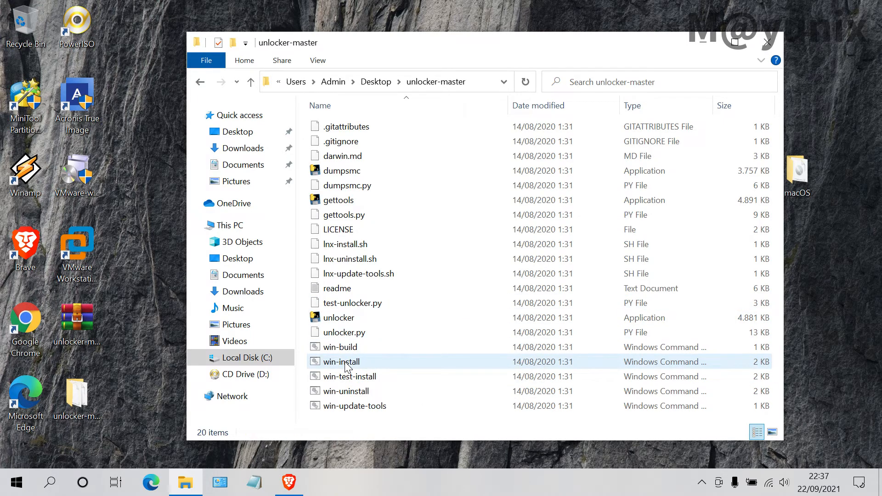
pyautogui.click(340, 361)
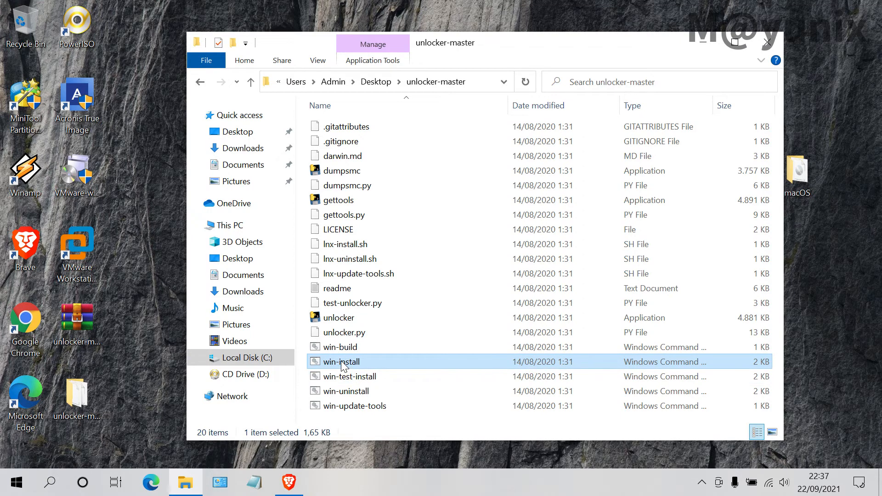
pyautogui.rightClick(341, 361)
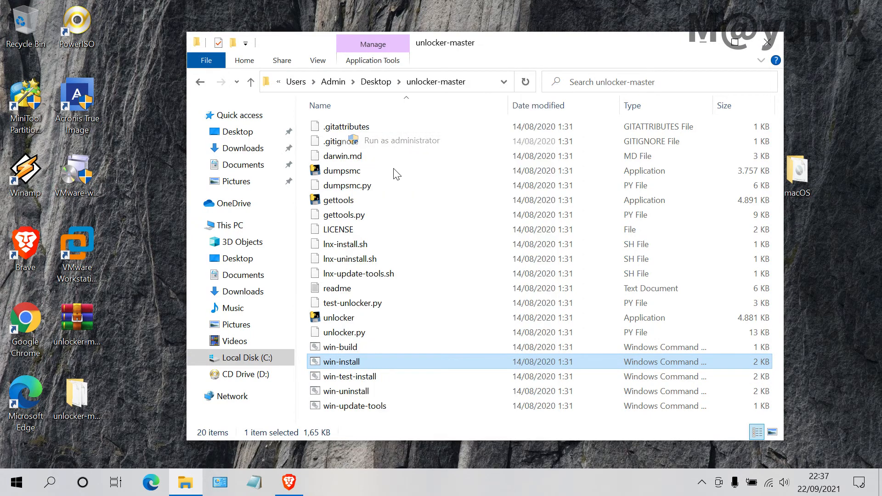
pyautogui.click(401, 139)
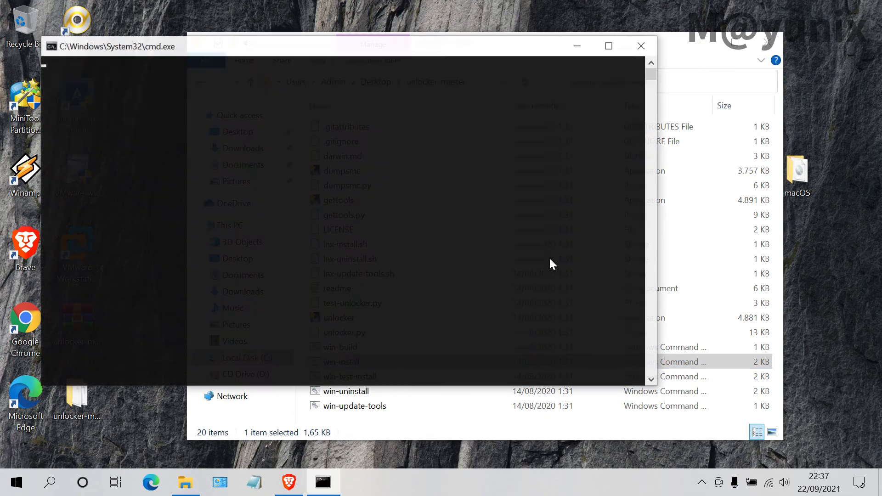